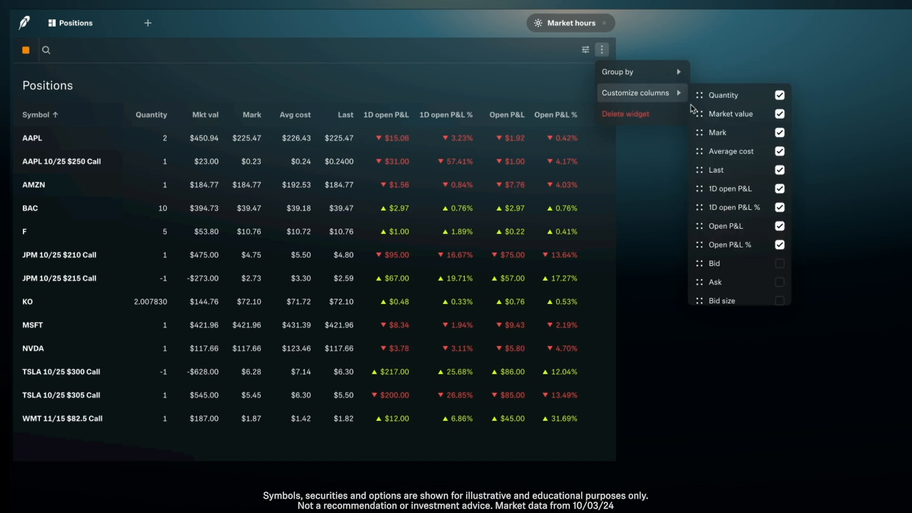
Step: Enable the Bid, Ask, Delta, Gamma, Theta, Vega and Rho columns in Customize columns
scroll("down", 3)
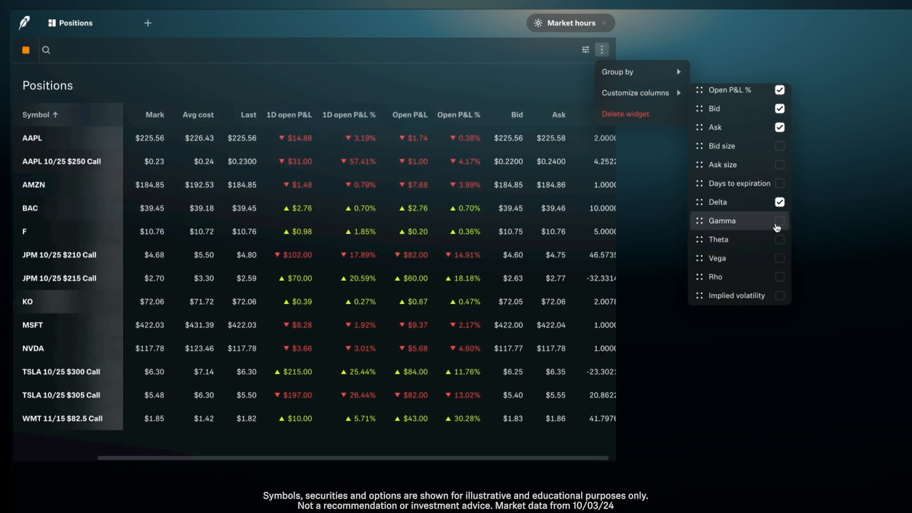
left_click(780, 221)
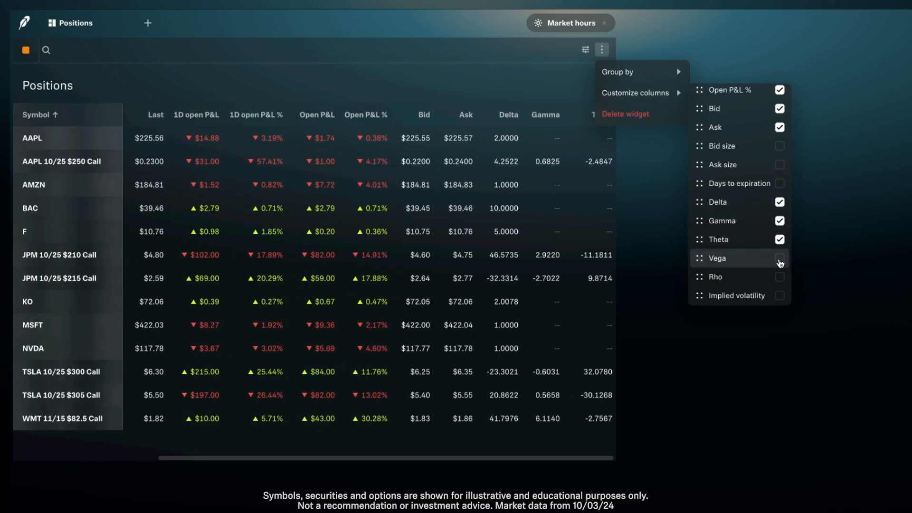
left_click(779, 277)
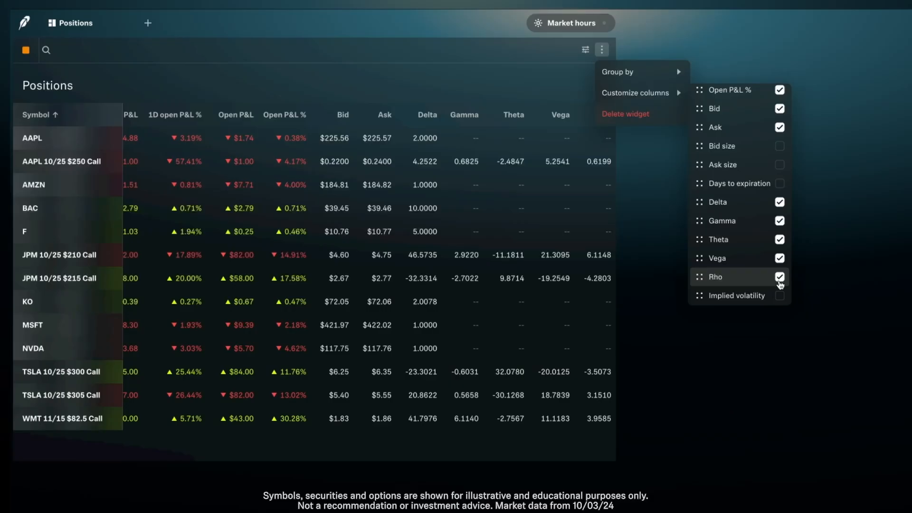
left_click(779, 277)
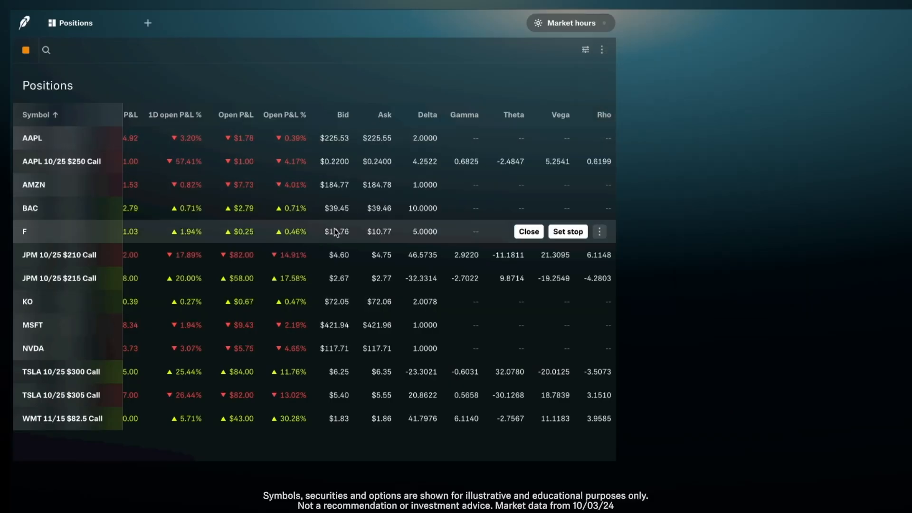
scroll("left", 3)
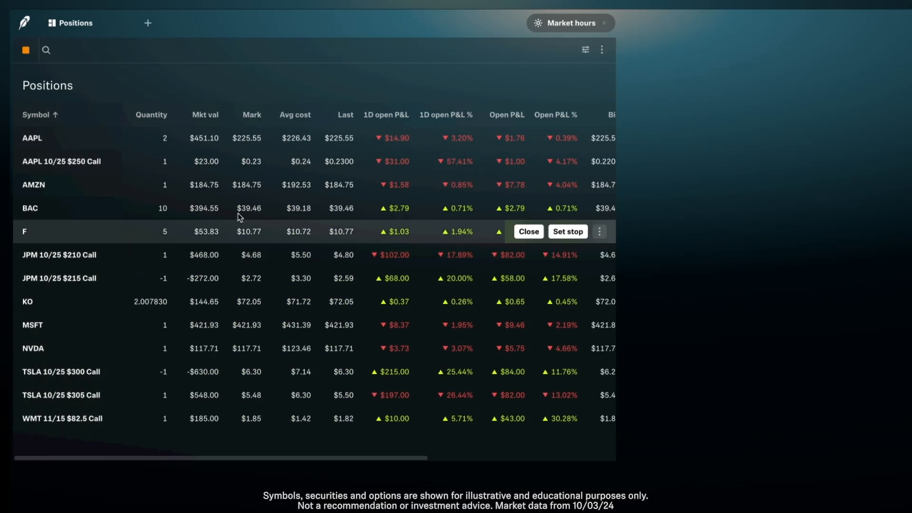
mouse_move(416, 226)
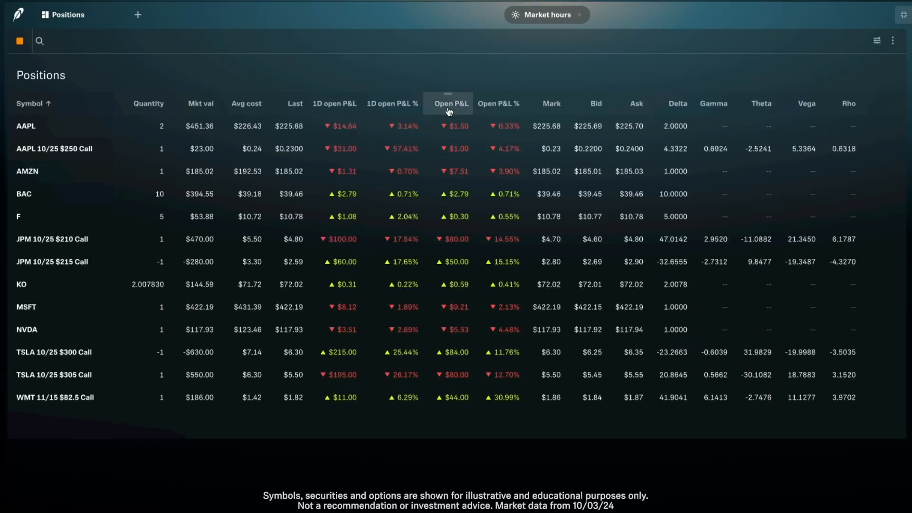
Step: Sort the Positions table by Open P&L ascending, biggest losses first
left_click(451, 103)
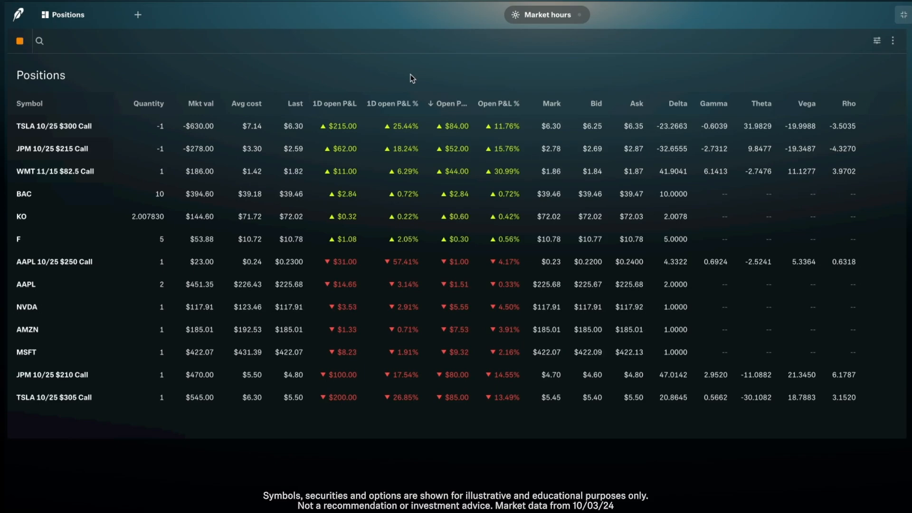
left_click(450, 104)
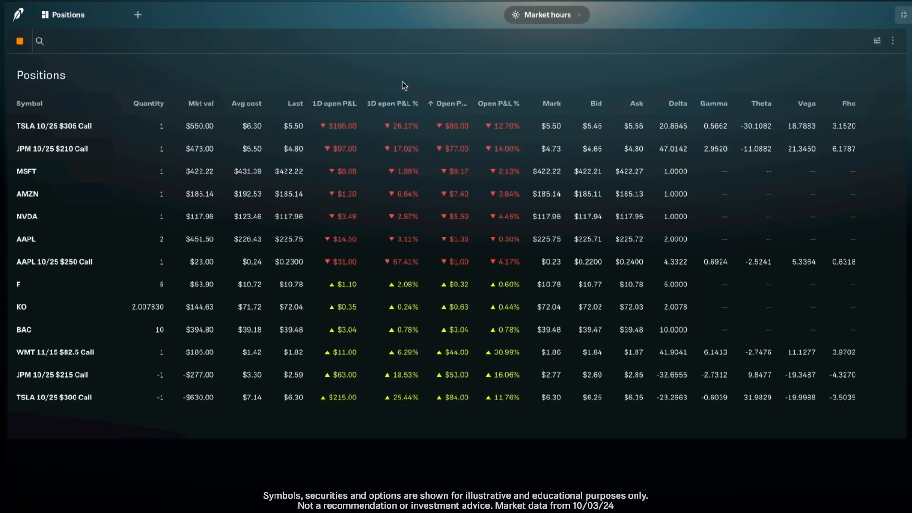